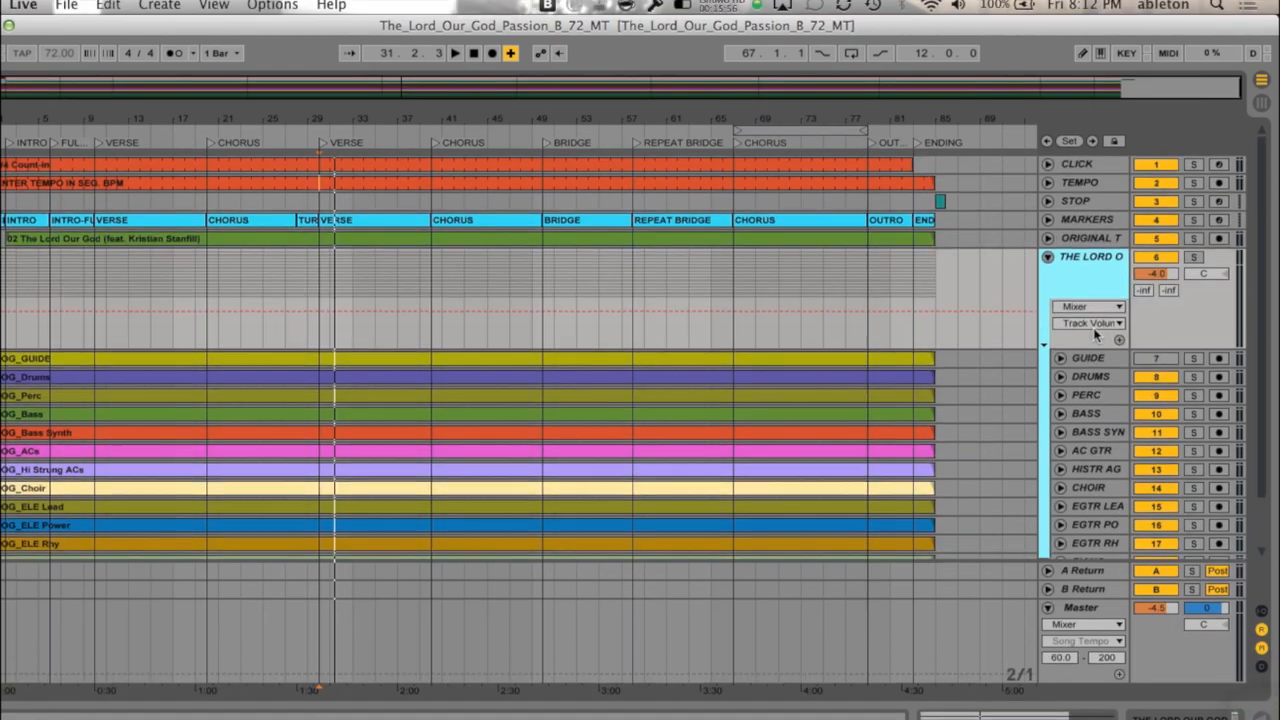
Fold the song's group track so its stem tracks collapse into a single row.
scroll("down", 3)
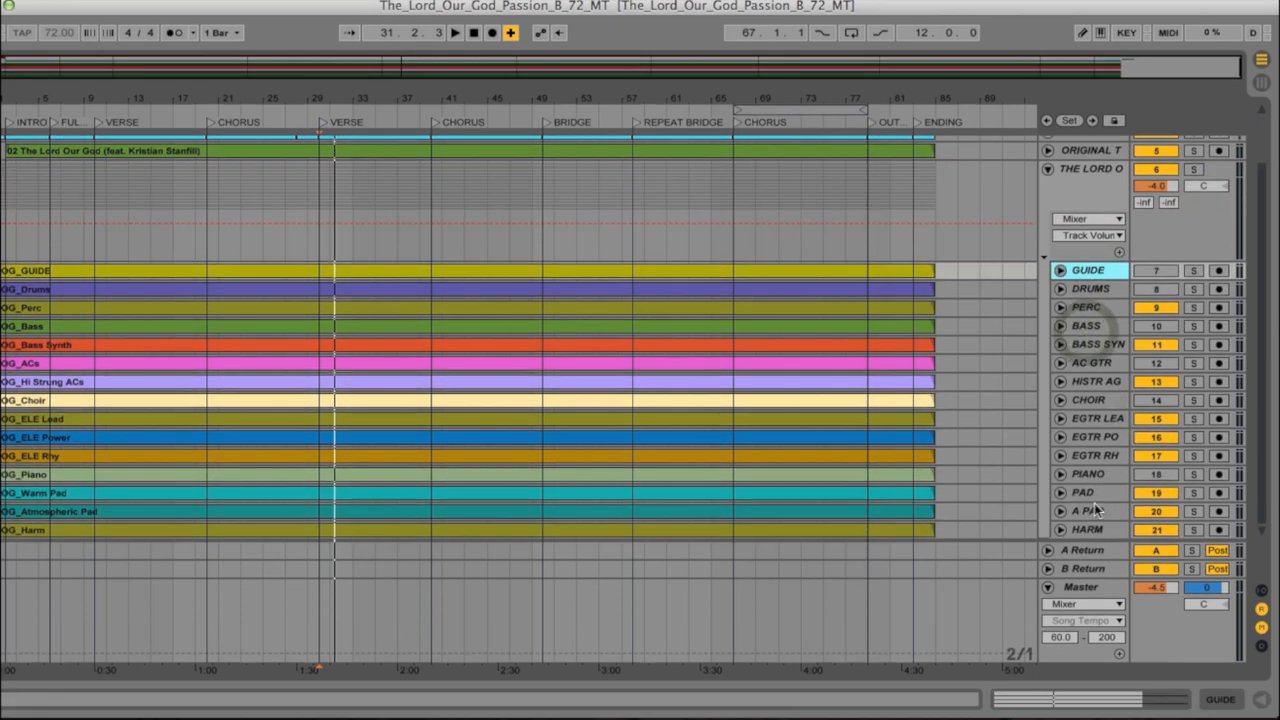
left_click(1088, 530)
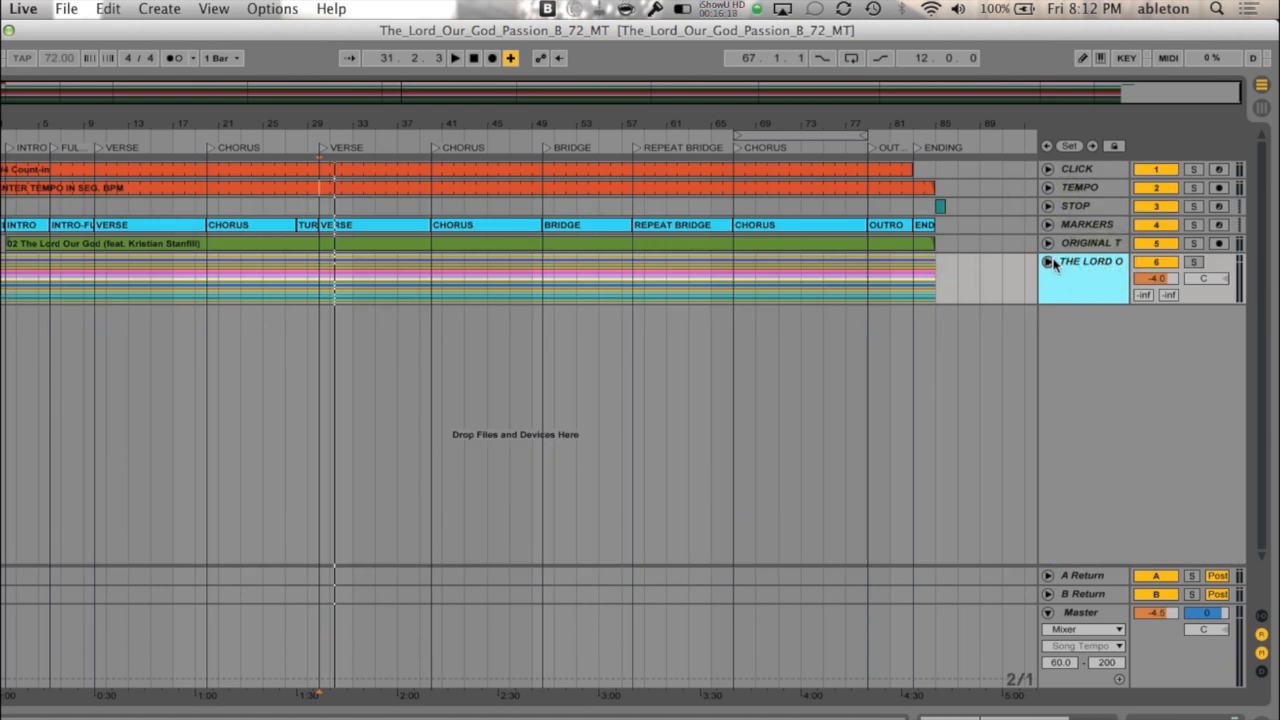
left_click(1048, 261)
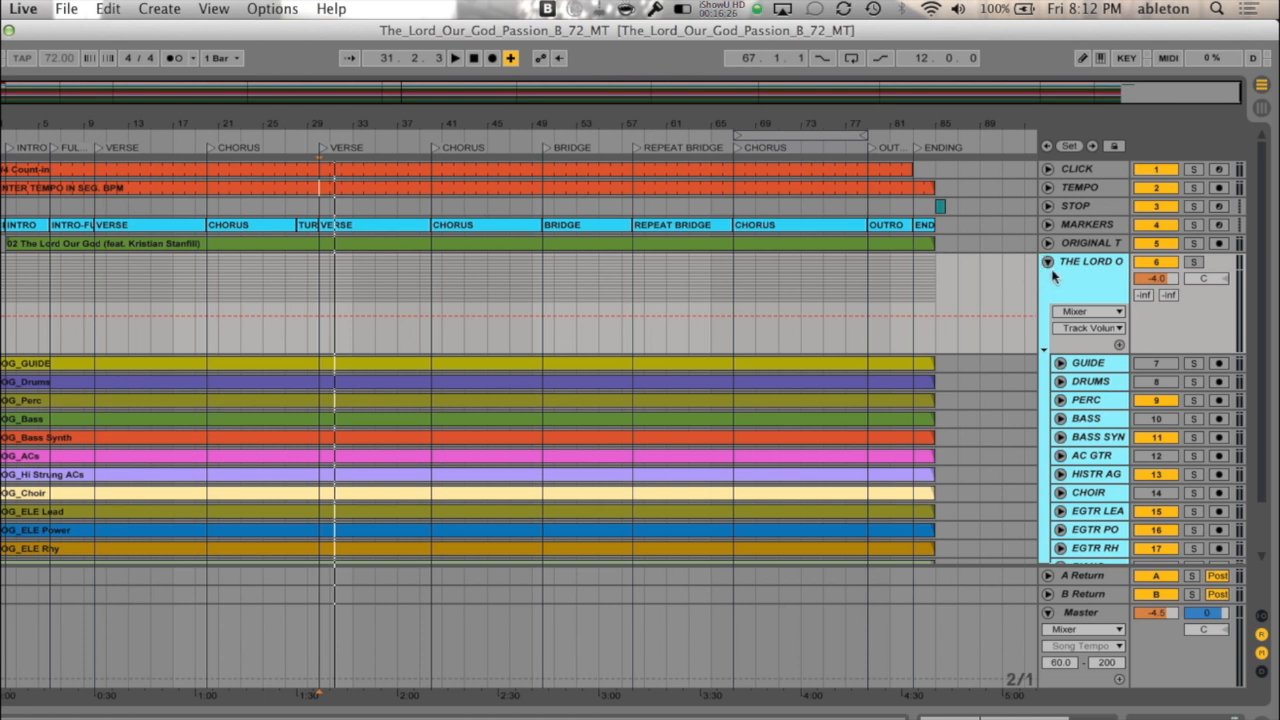
left_click(1048, 261)
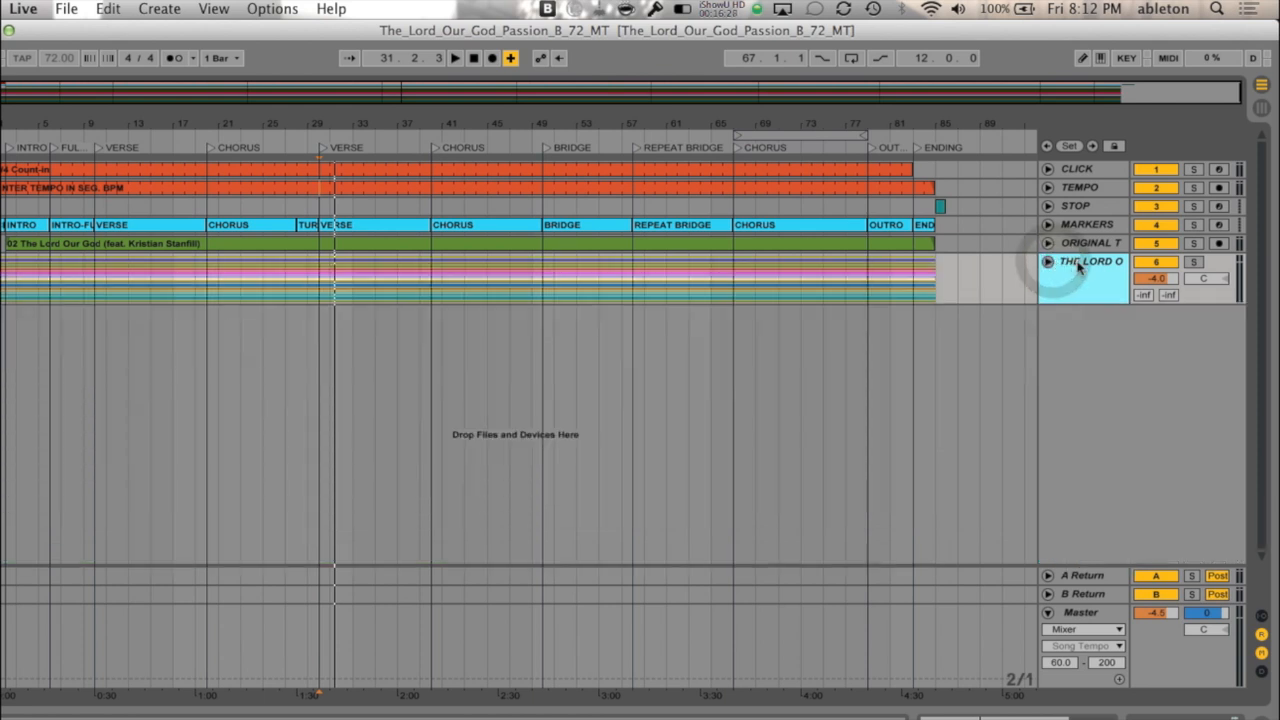